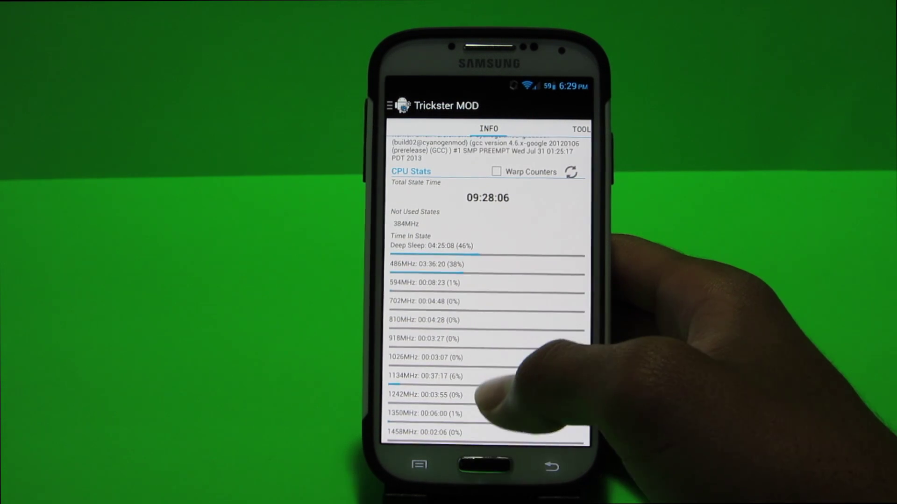
Set the I/O scheduler to row and scroll down to the CPU frequency and governor settings.
scroll(down, 3)
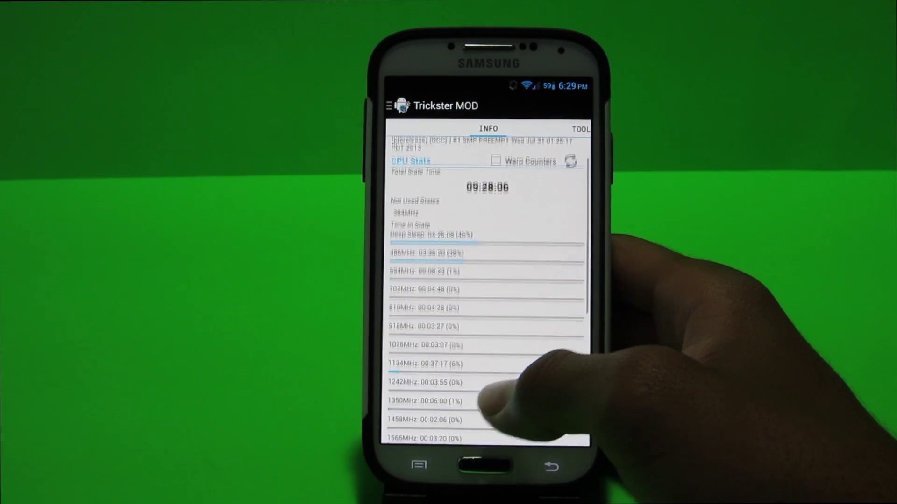
scroll(down, 3)
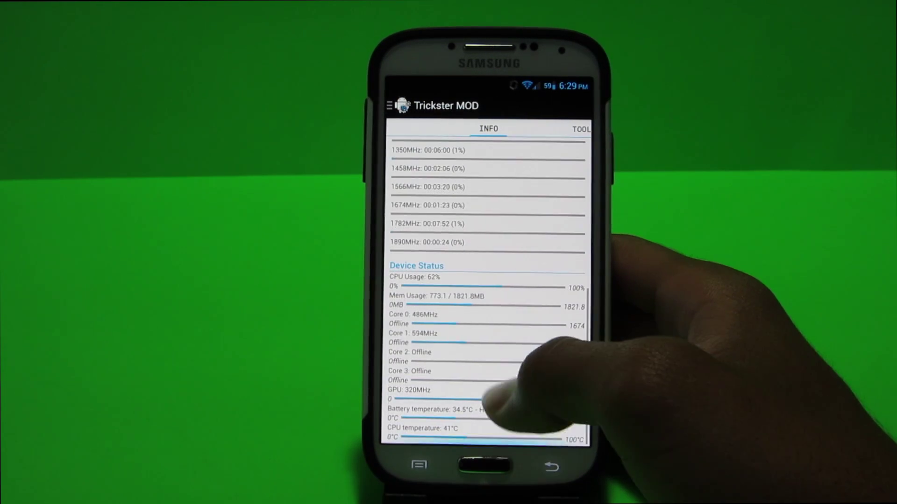
scroll(down, 3)
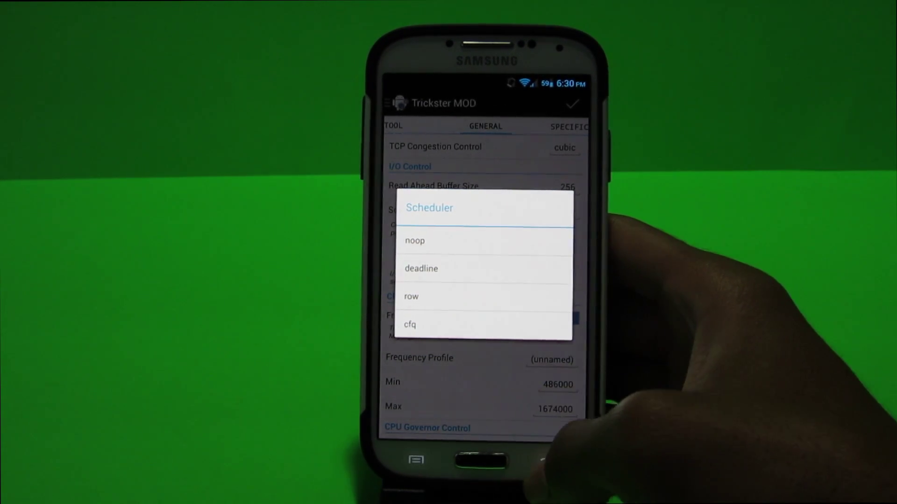
click(411, 297)
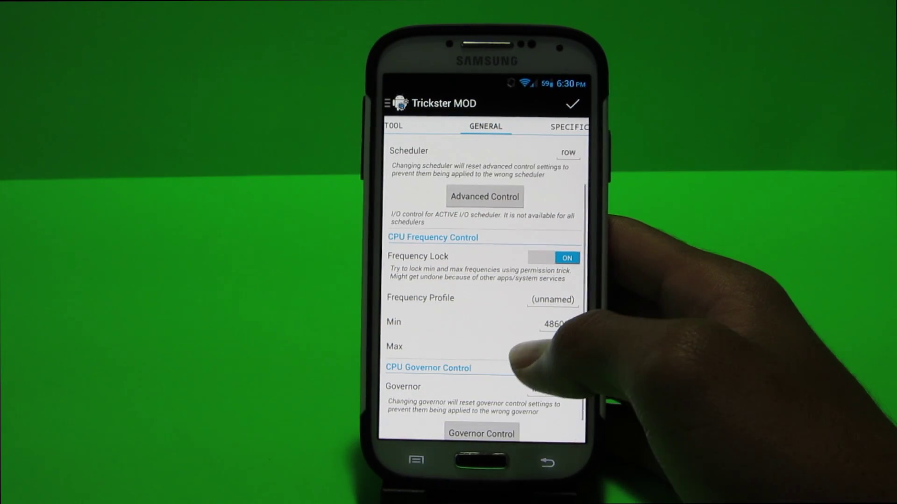
scroll(down, 3)
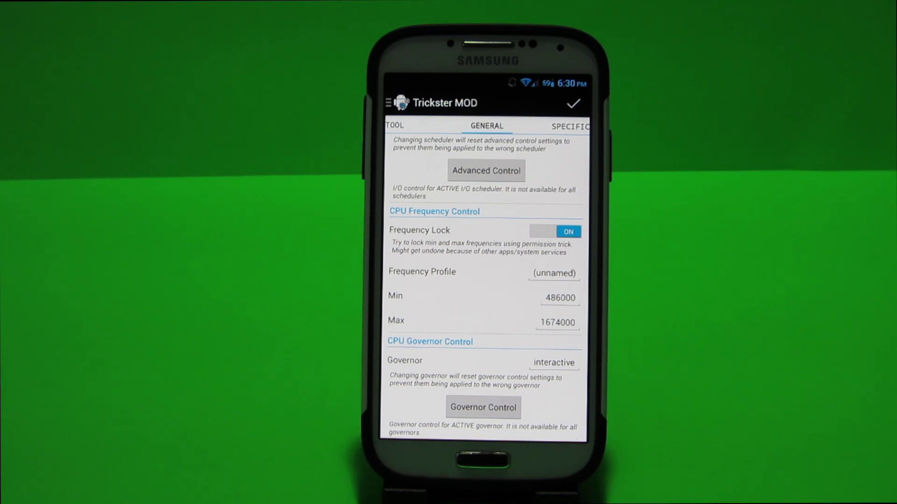
Set the interactive governor's hispeed_freq tunable to 918000.
click(483, 407)
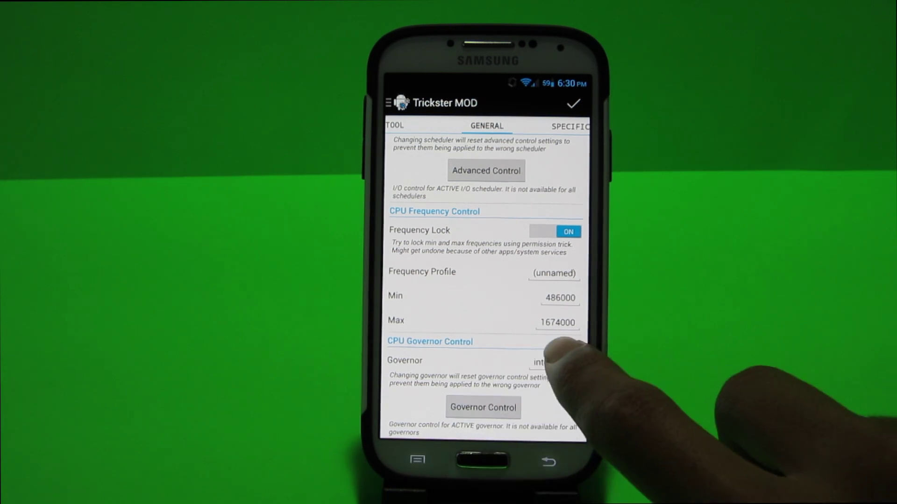
click(483, 407)
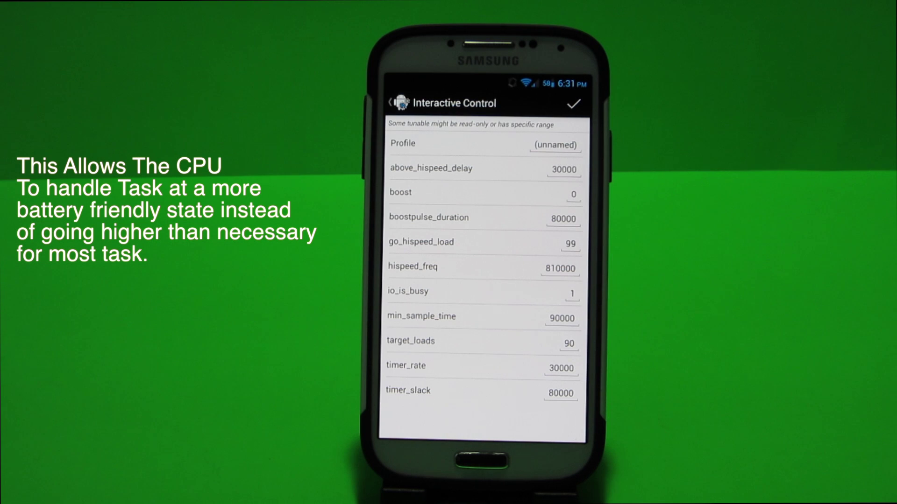
click(483, 267)
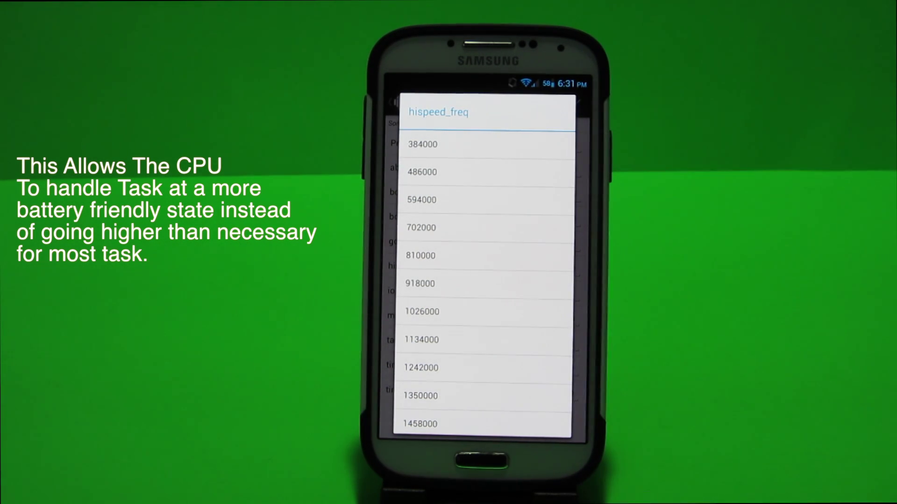
click(420, 255)
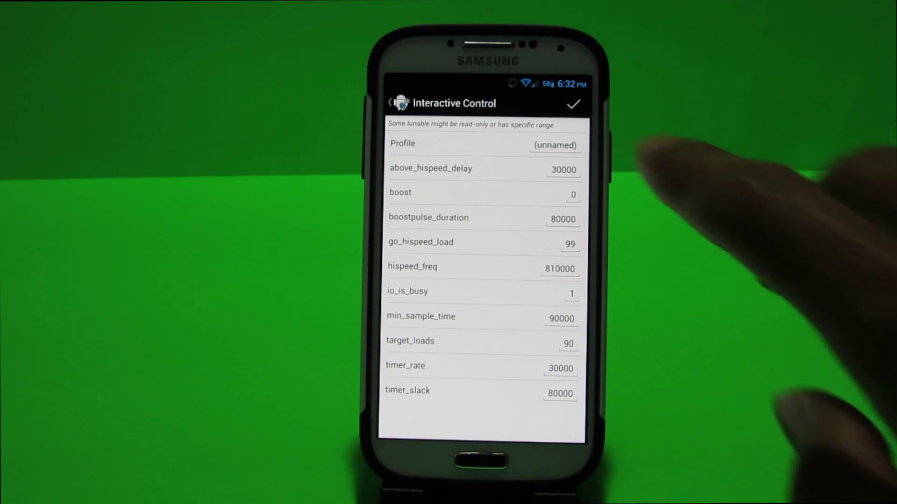
click(574, 103)
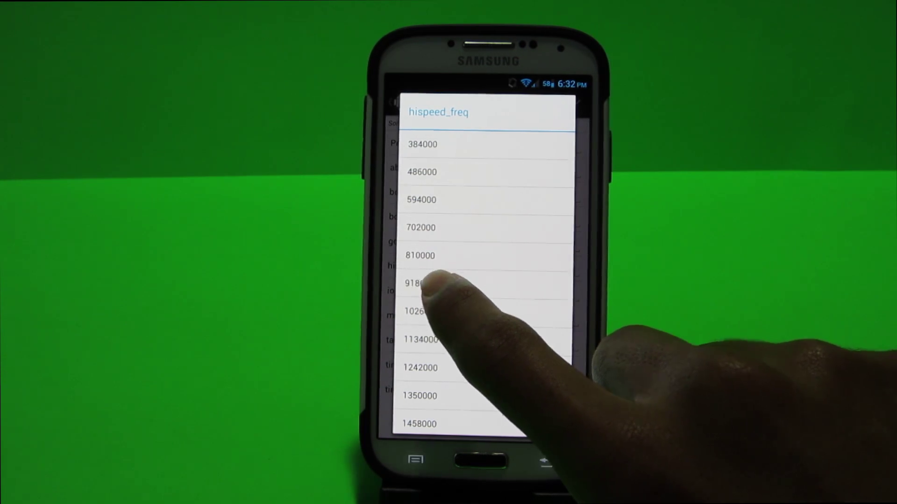
click(424, 283)
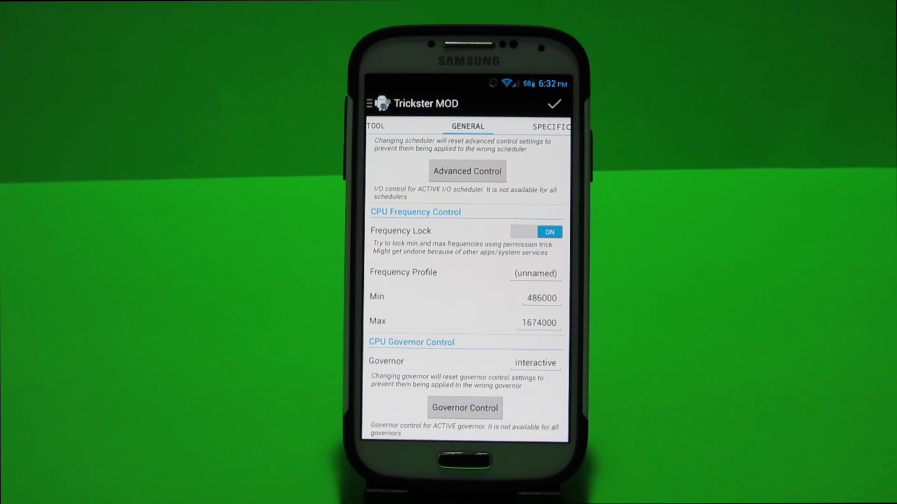
Apply the changes and leave Trickster MOD for the recent apps overview.
click(540, 323)
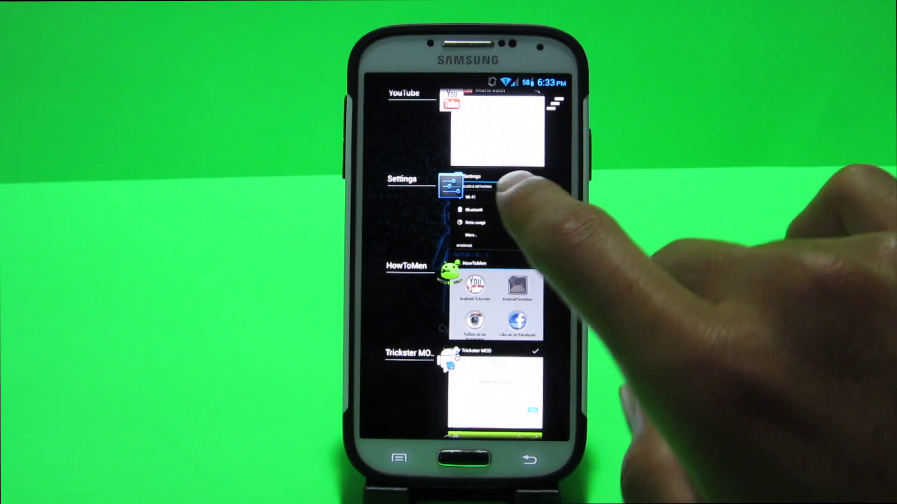
Pull down the quick settings panel from the status bar.
scroll(down, 3)
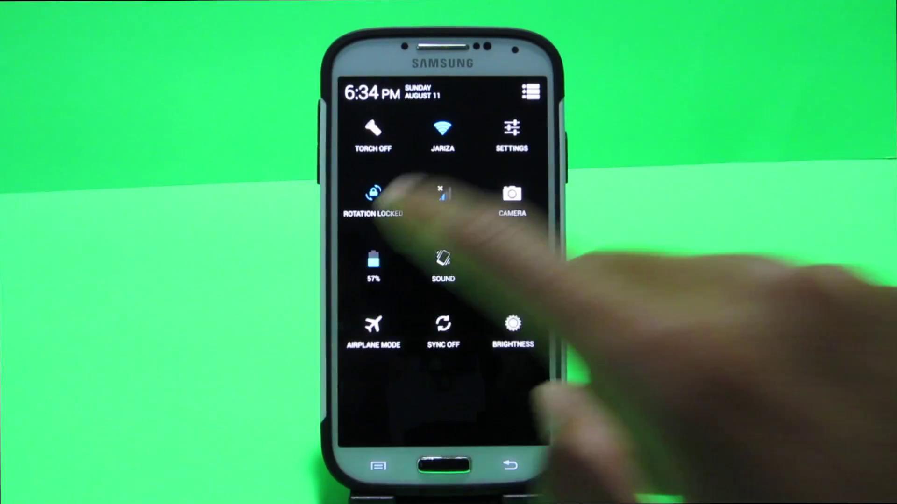
Leave Settings and relaunch Trickster MOD from the home screen.
click(372, 266)
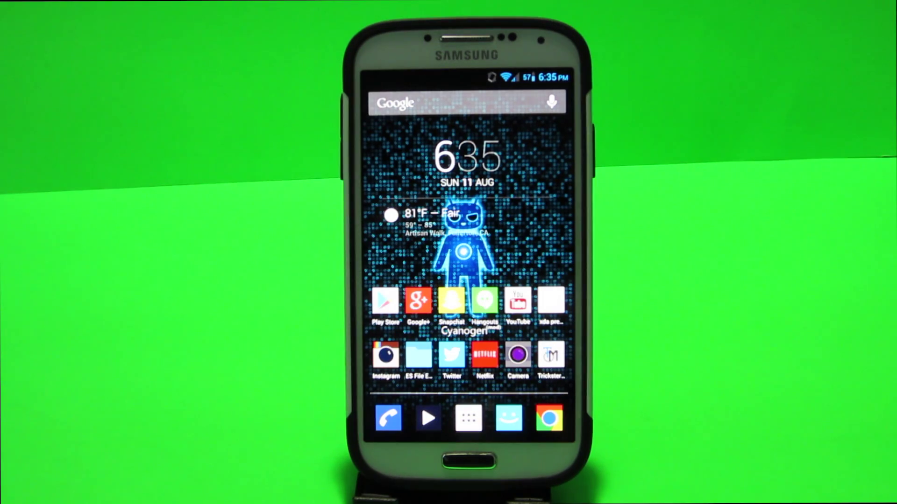
click(551, 359)
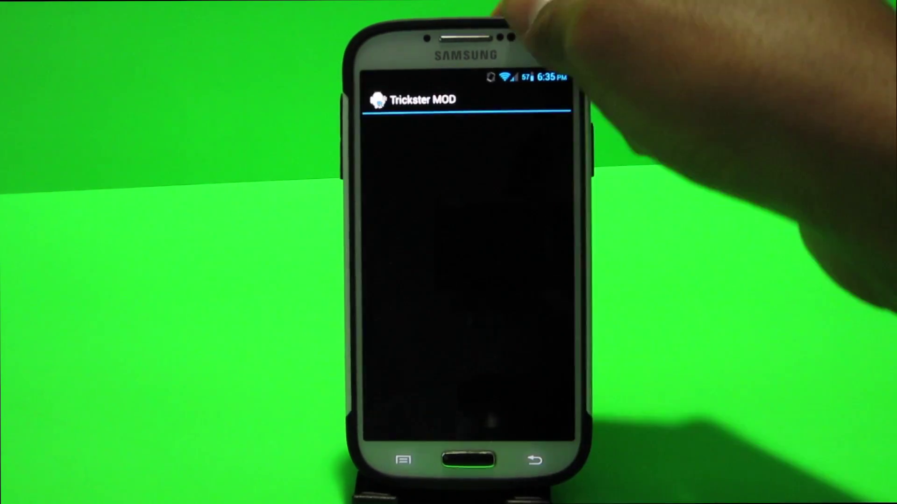